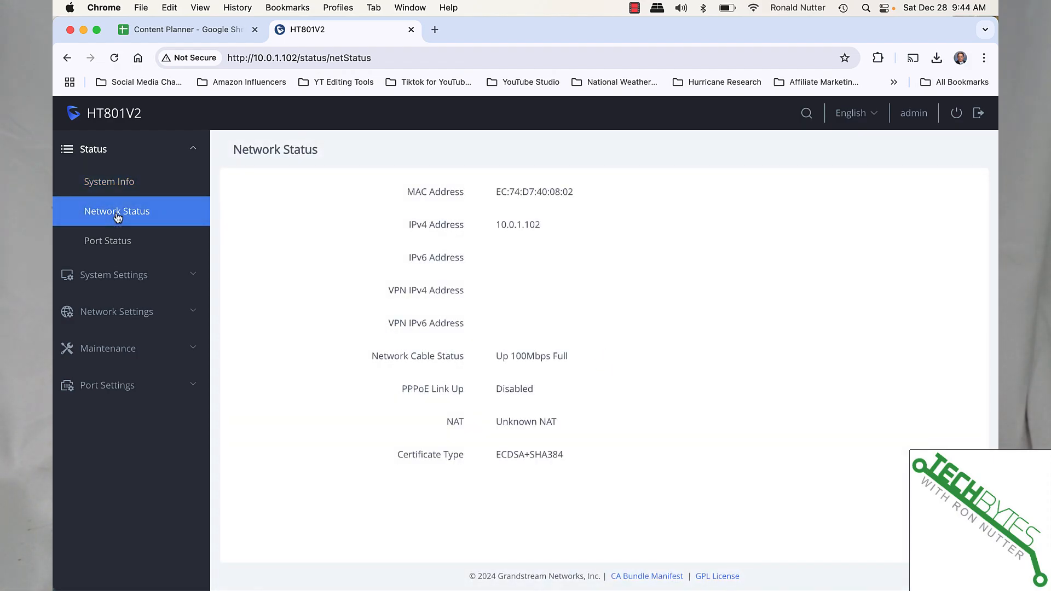
{"action": "mouse_move", "coordinate": [118, 245]}
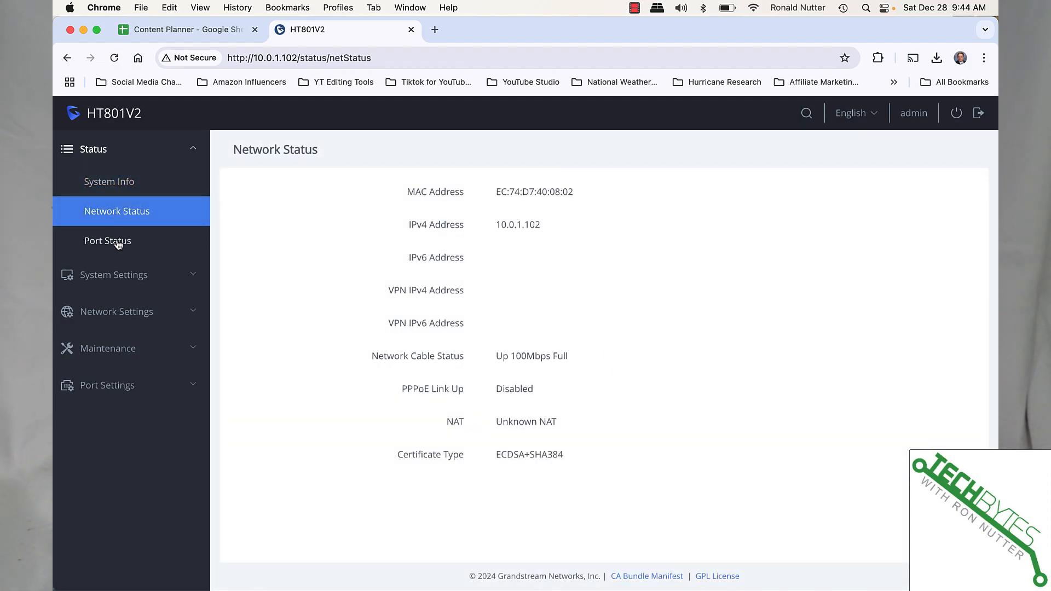
- View FXS 1 port status (on hook, not registered, SIP port 5060) and expand System Settings
{"action": "left_click", "coordinate": [107, 241]}
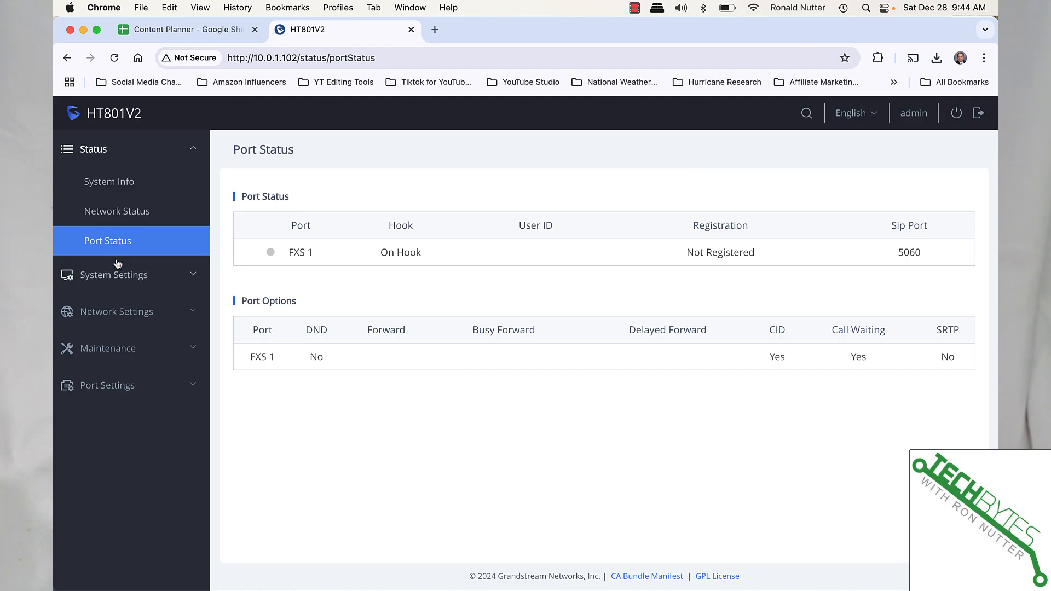
{"action": "left_click", "coordinate": [114, 274]}
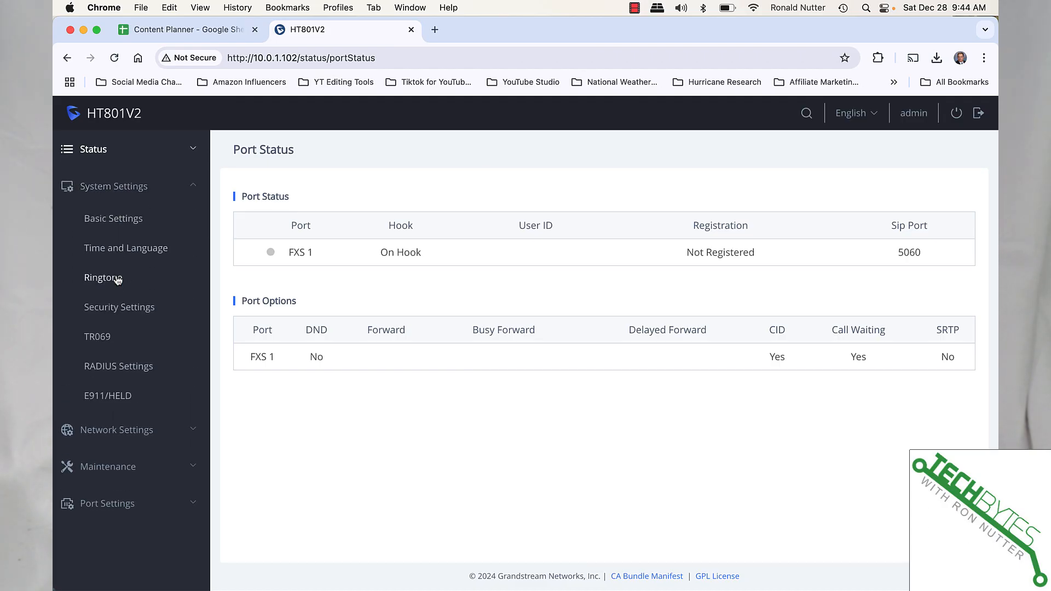
- Open Basic Settings, showing DHCP Option 17 Enterprise Number 3561
{"action": "left_click", "coordinate": [113, 218]}
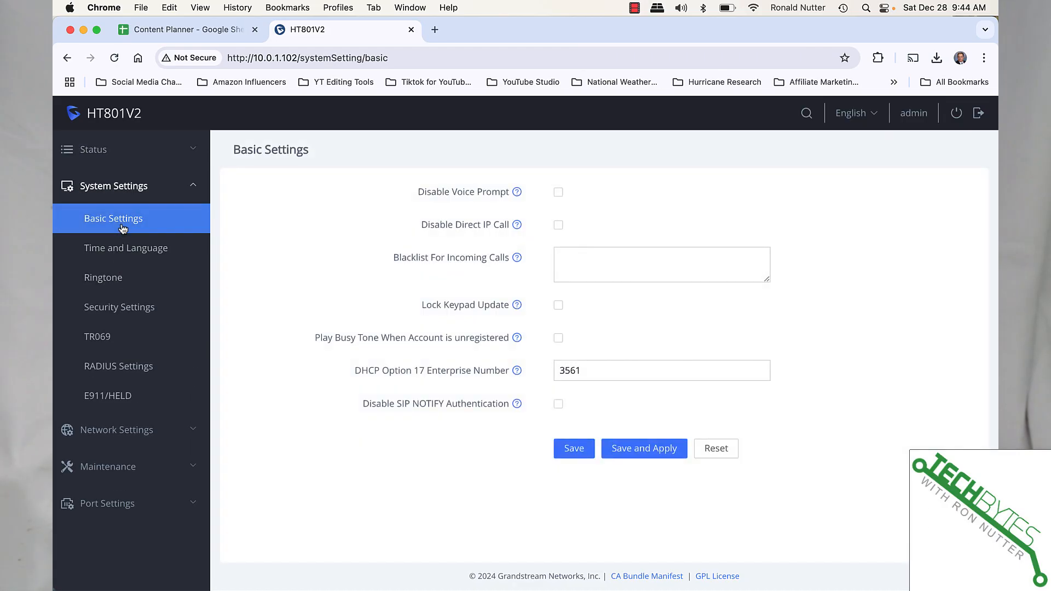
{"action": "mouse_move", "coordinate": [117, 243]}
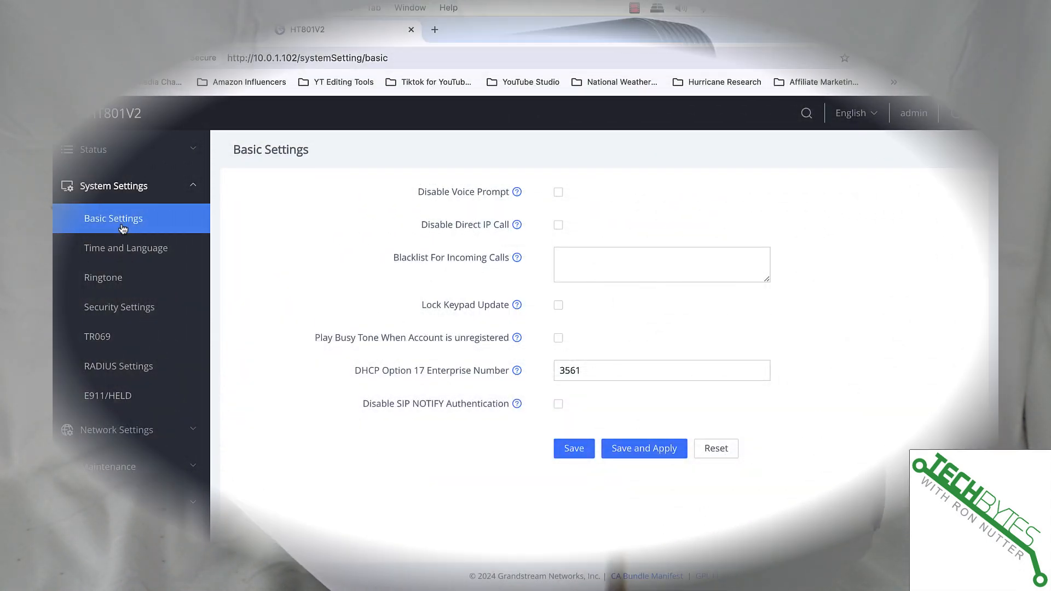
- Open Time and Language and scroll through the time zone list to the US zones
{"action": "left_click", "coordinate": [125, 248]}
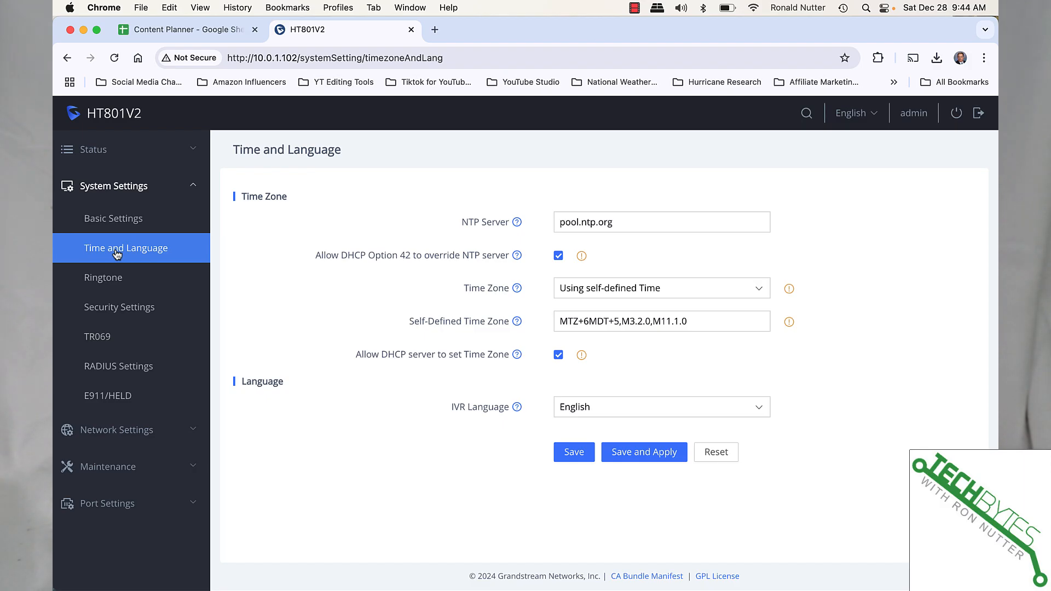
{"action": "mouse_move", "coordinate": [520, 291]}
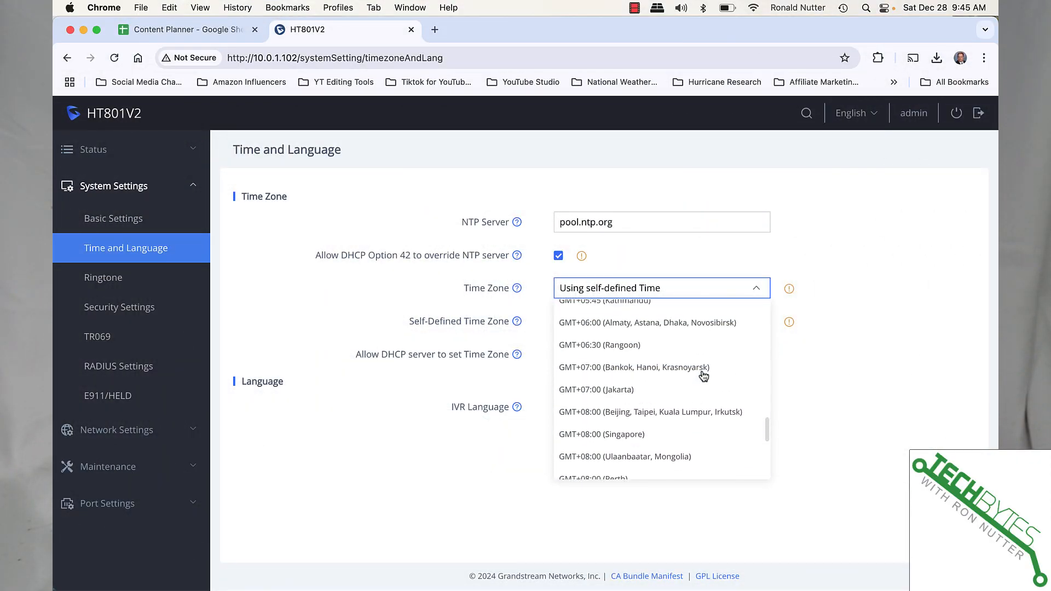
{"action": "scroll", "scroll_direction": "up", "scroll_amount": 3}
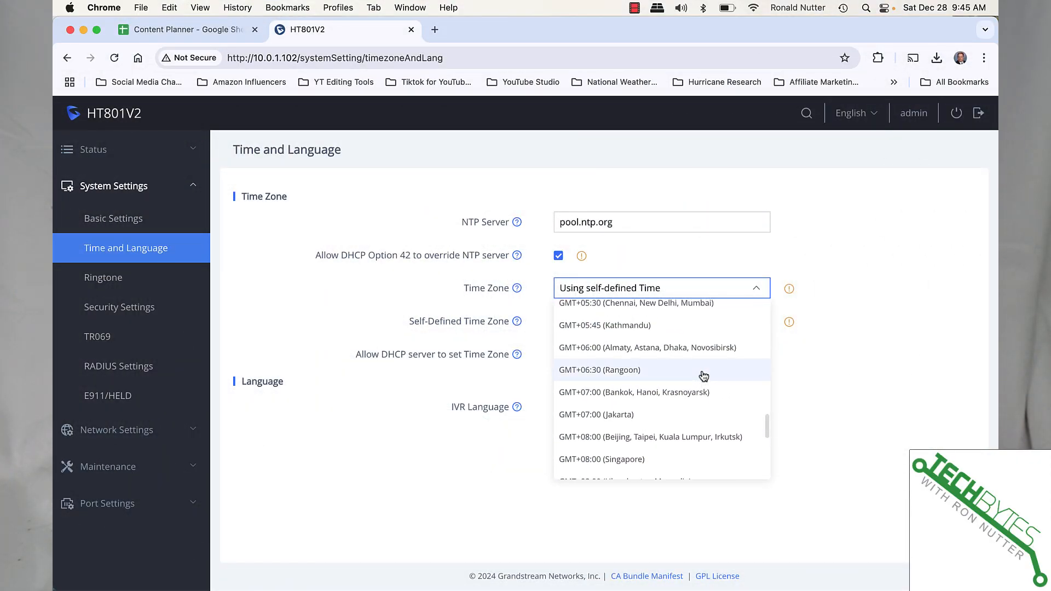
{"action": "scroll", "scroll_direction": "down", "scroll_amount": 3}
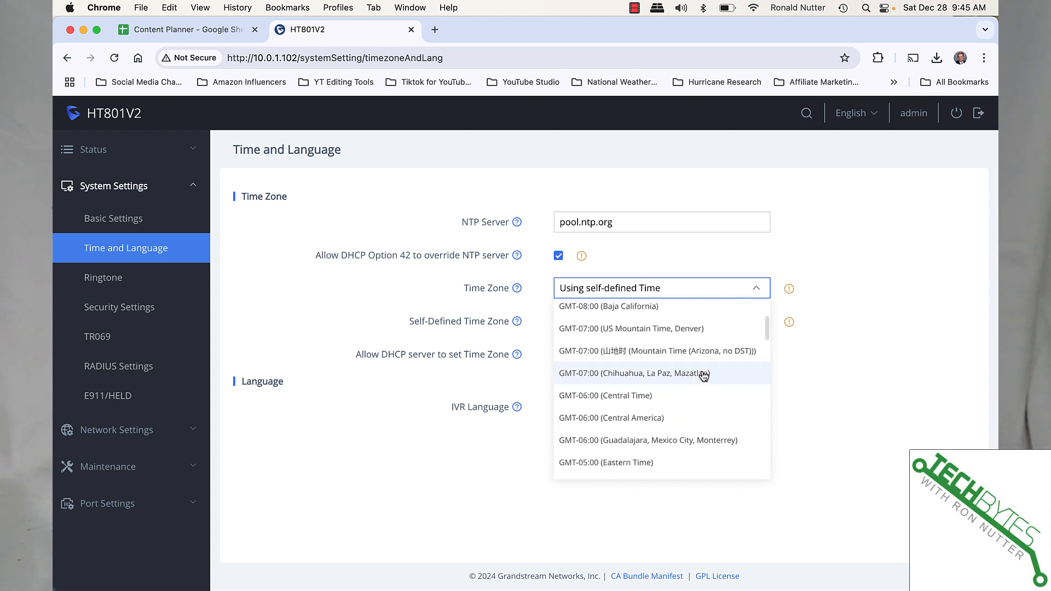
{"action": "mouse_move", "coordinate": [660, 417]}
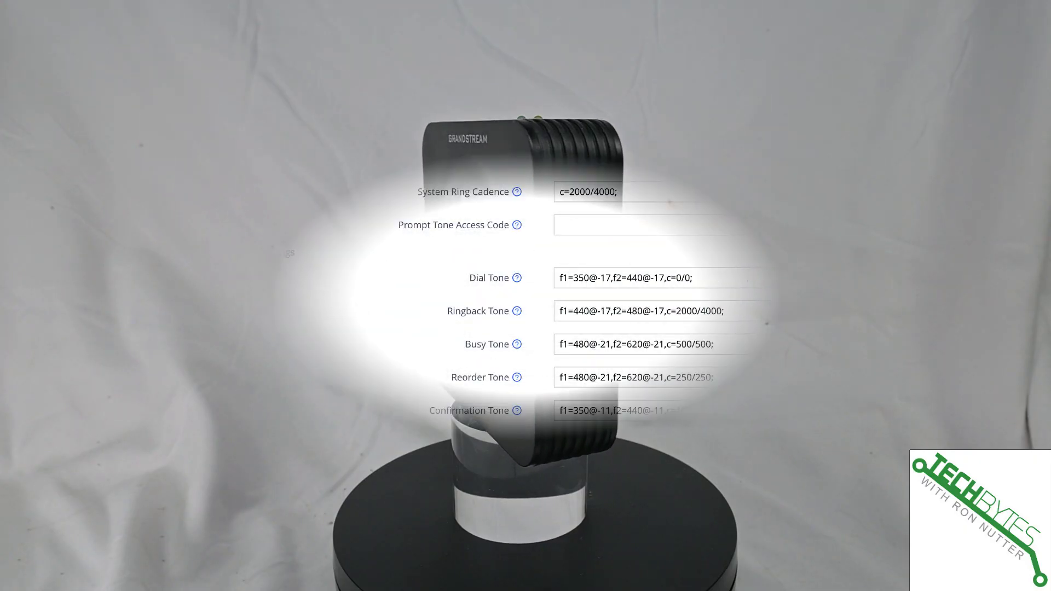
- Review Security Settings, then view TR069 with TR-069, periodic inform and ACS URL set
{"action": "left_click", "coordinate": [119, 308]}
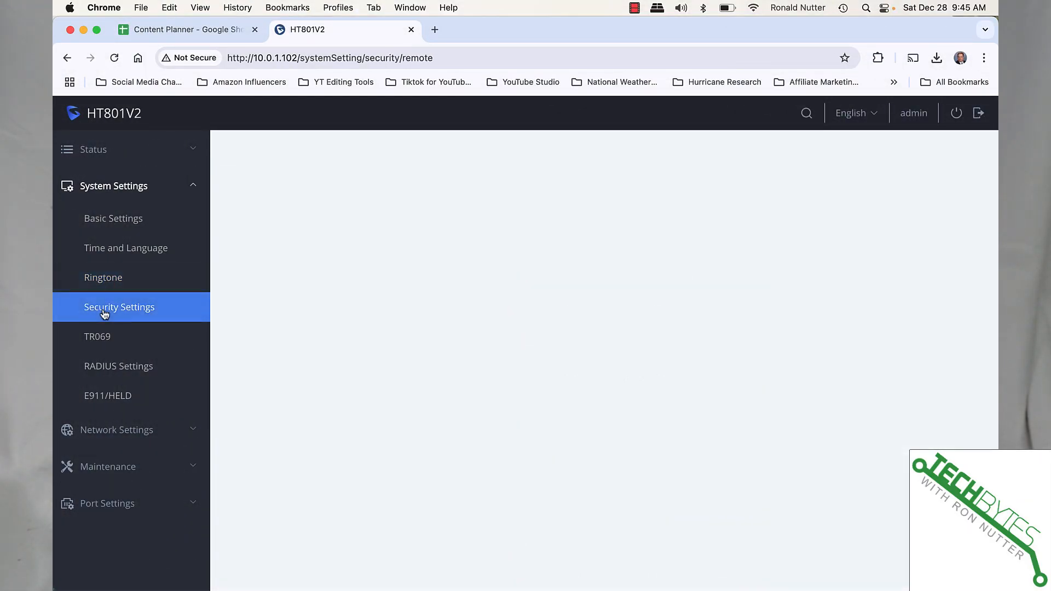
{"action": "left_click", "coordinate": [120, 307]}
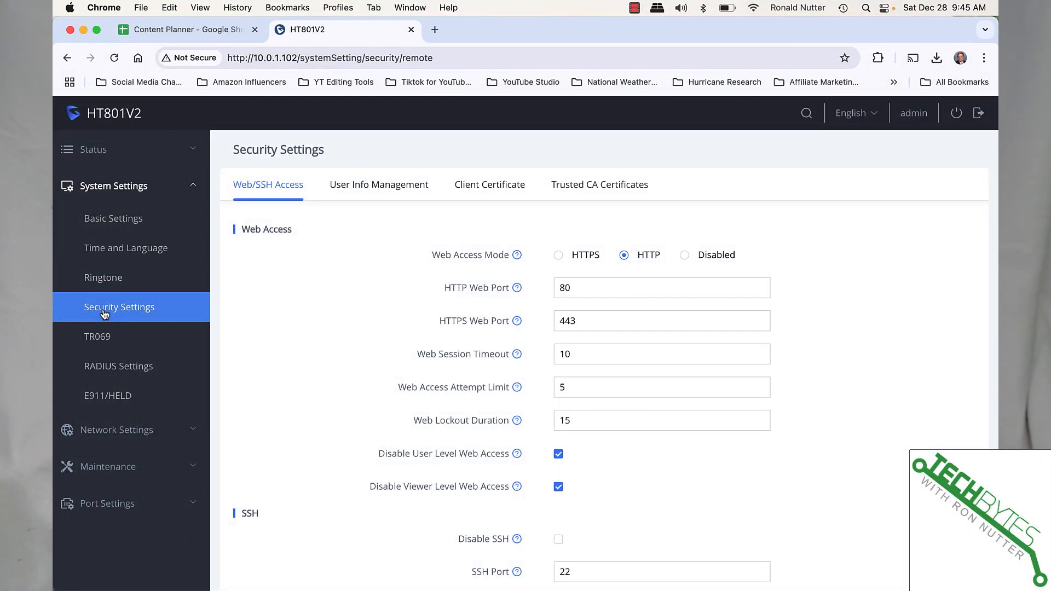
{"action": "mouse_move", "coordinate": [97, 336]}
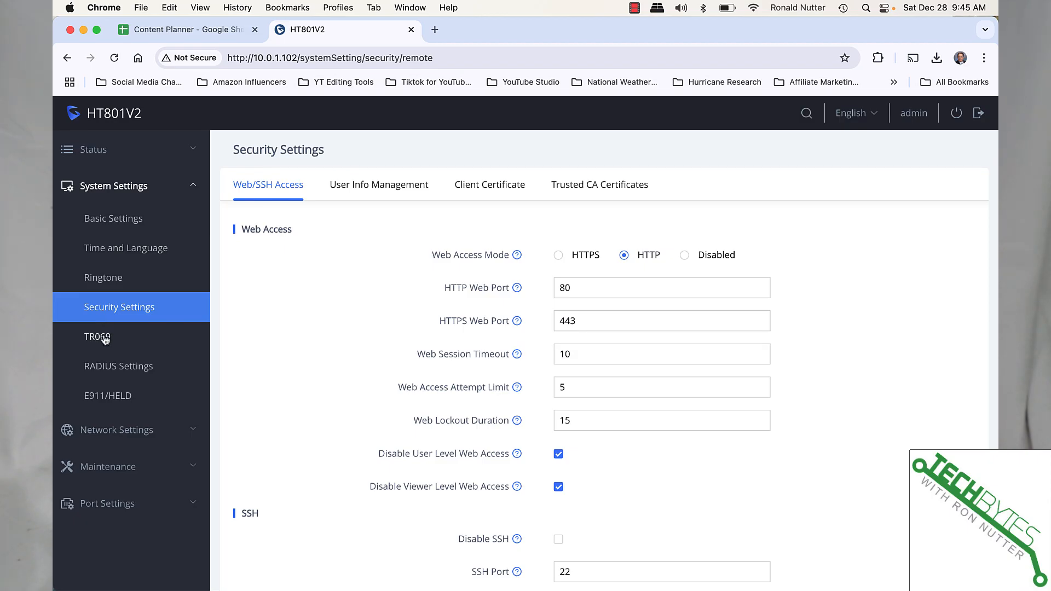
{"action": "left_click", "coordinate": [96, 337]}
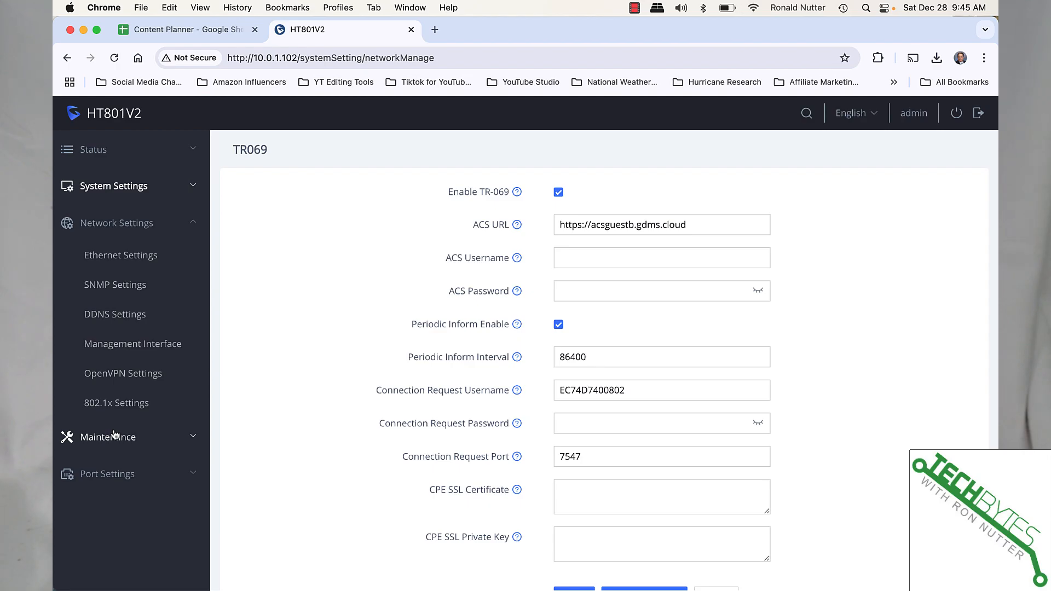
{"action": "mouse_move", "coordinate": [116, 440]}
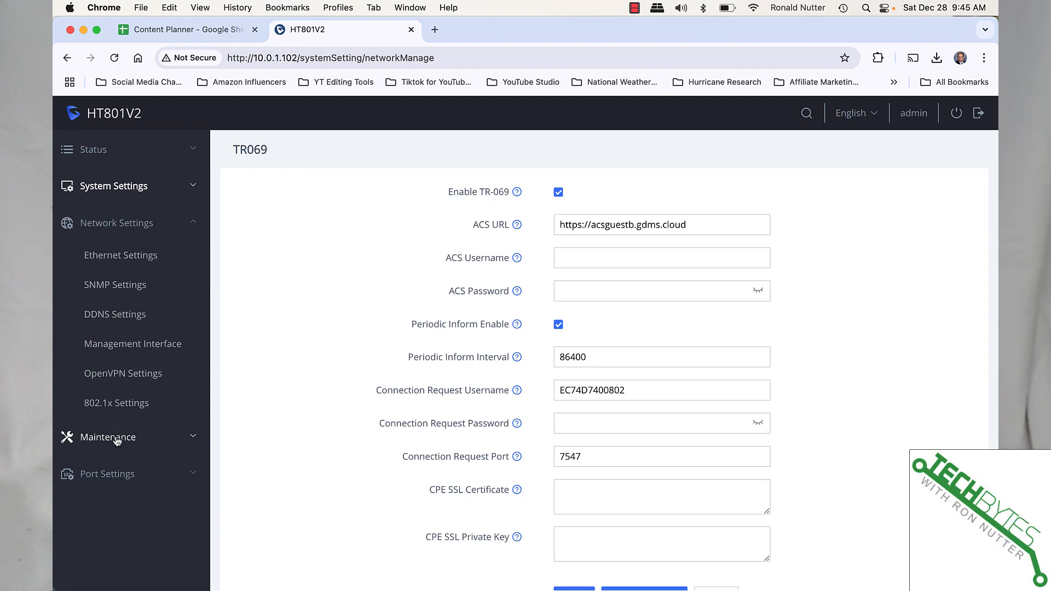
- Review HTTPS firmware upgrade options, then view syslog level NONE over UDP in System Diagnosis
{"action": "left_click", "coordinate": [108, 437]}
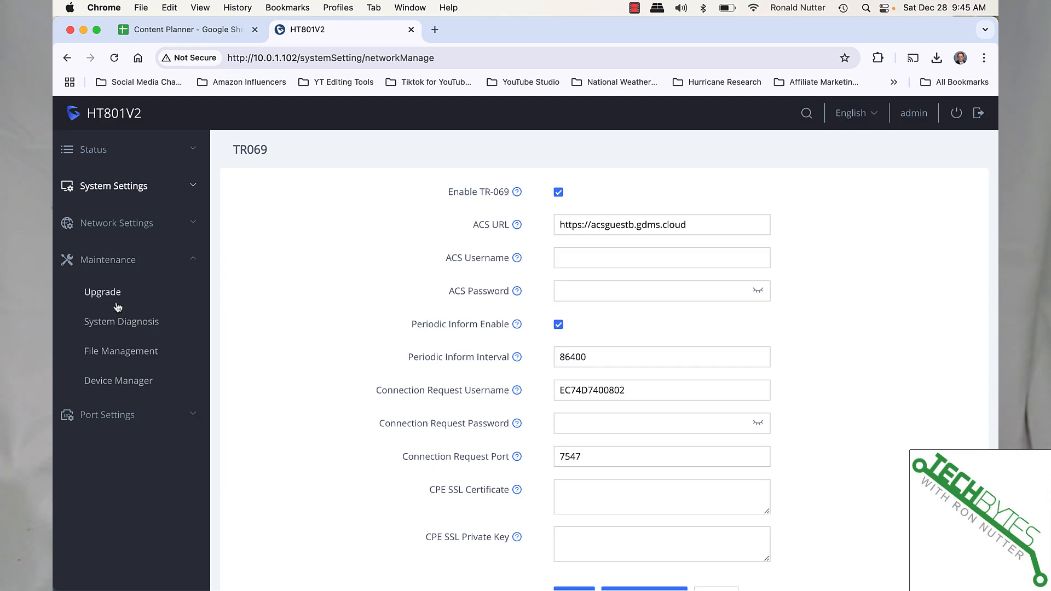
{"action": "left_click", "coordinate": [102, 292]}
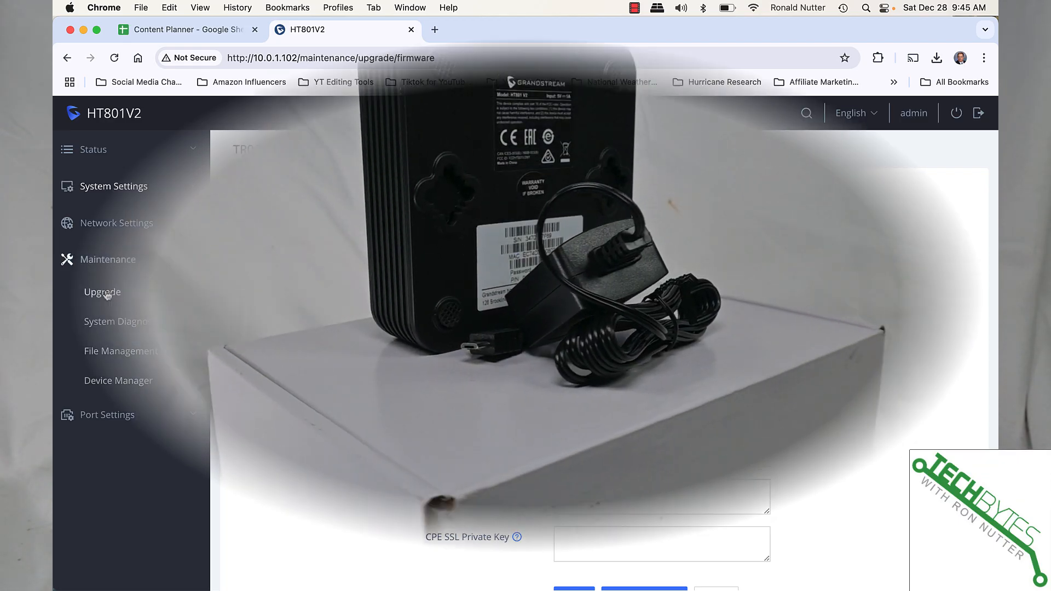
{"action": "left_click", "coordinate": [102, 292]}
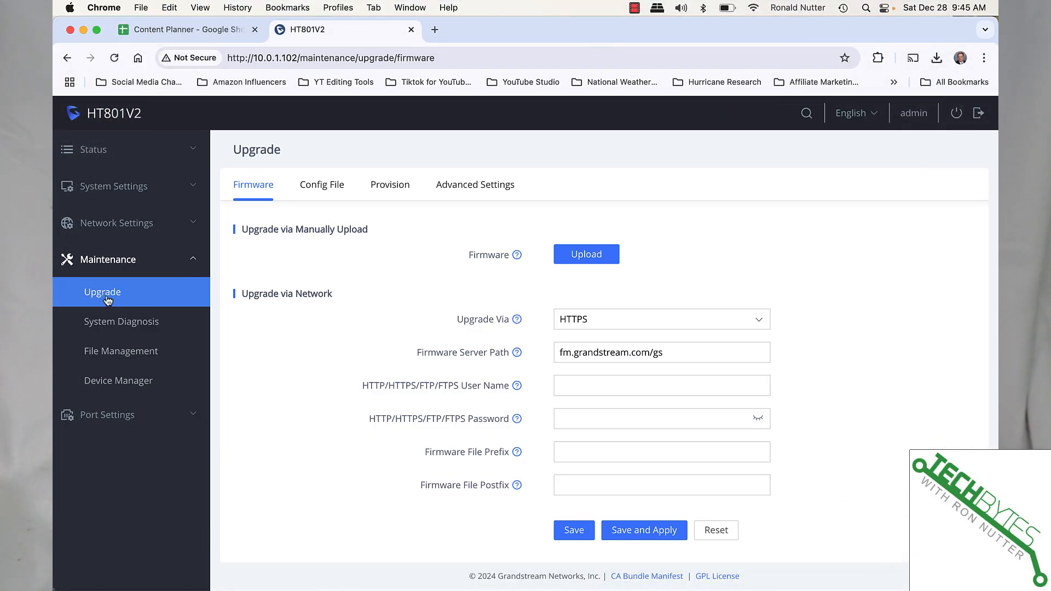
{"action": "mouse_move", "coordinate": [122, 322]}
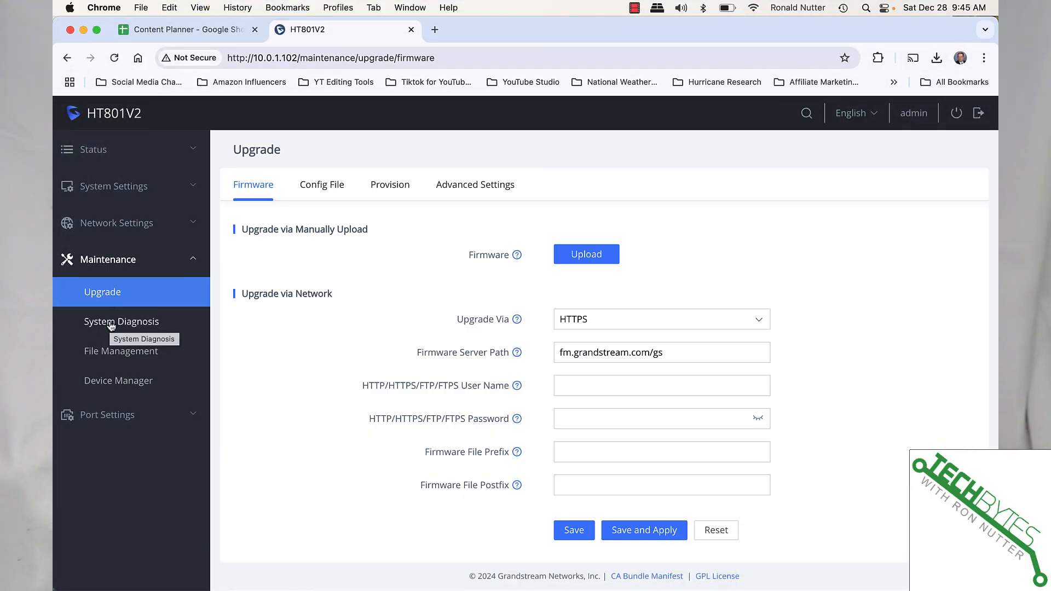
{"action": "left_click", "coordinate": [121, 322]}
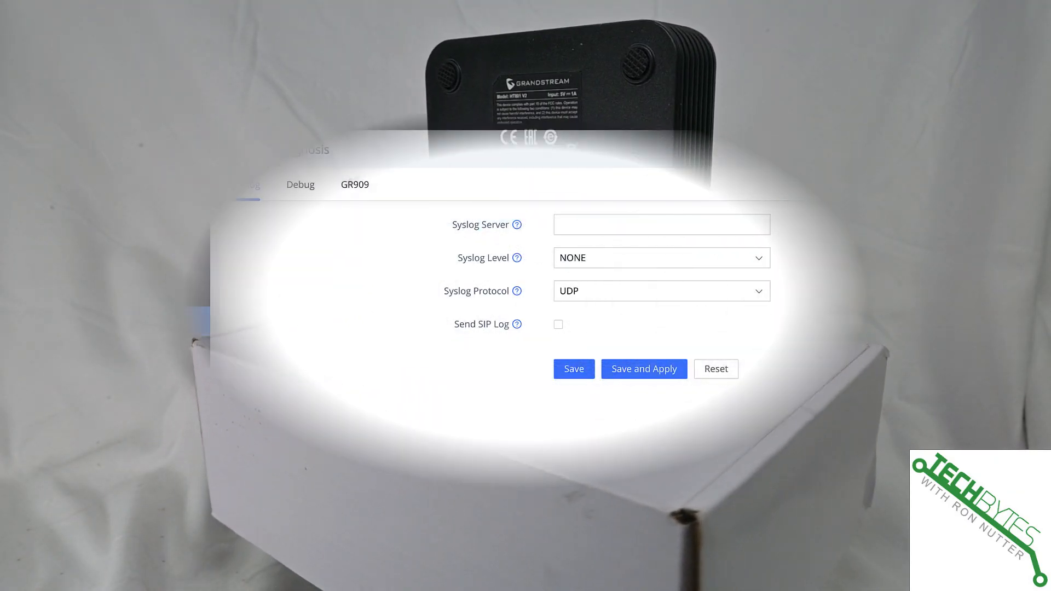
- Confirm no CDR records, view Device Manager with automatic restart No, and expand Port Settings
{"action": "left_click", "coordinate": [121, 350]}
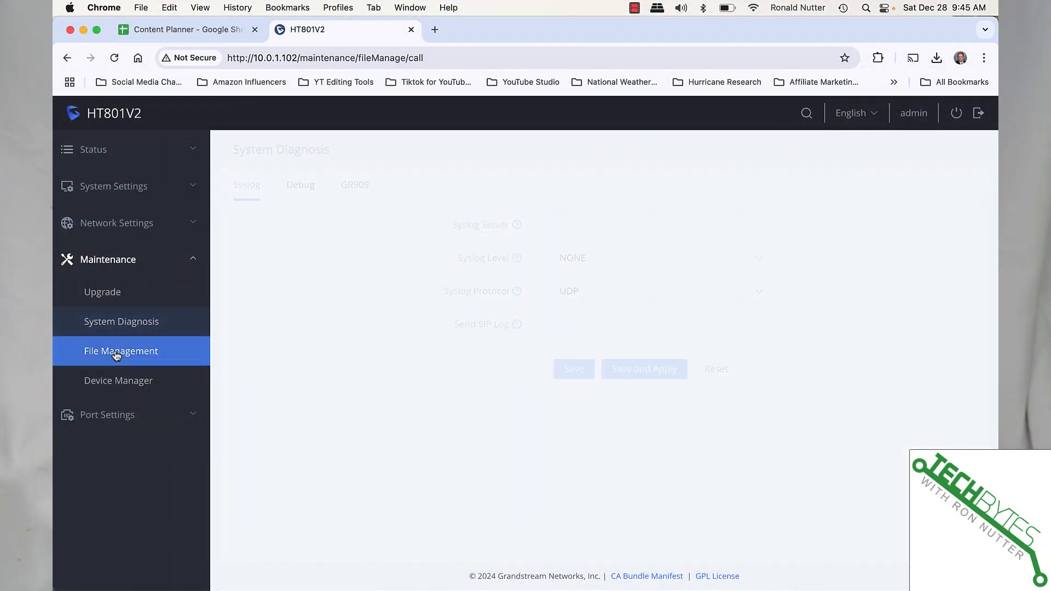
{"action": "left_click", "coordinate": [121, 350]}
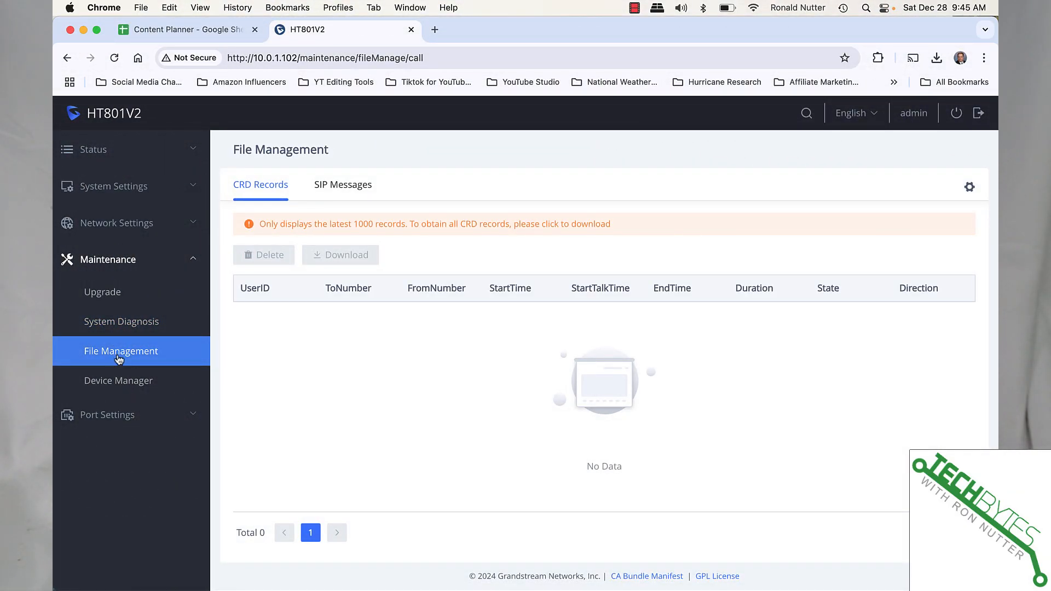
{"action": "left_click", "coordinate": [119, 380]}
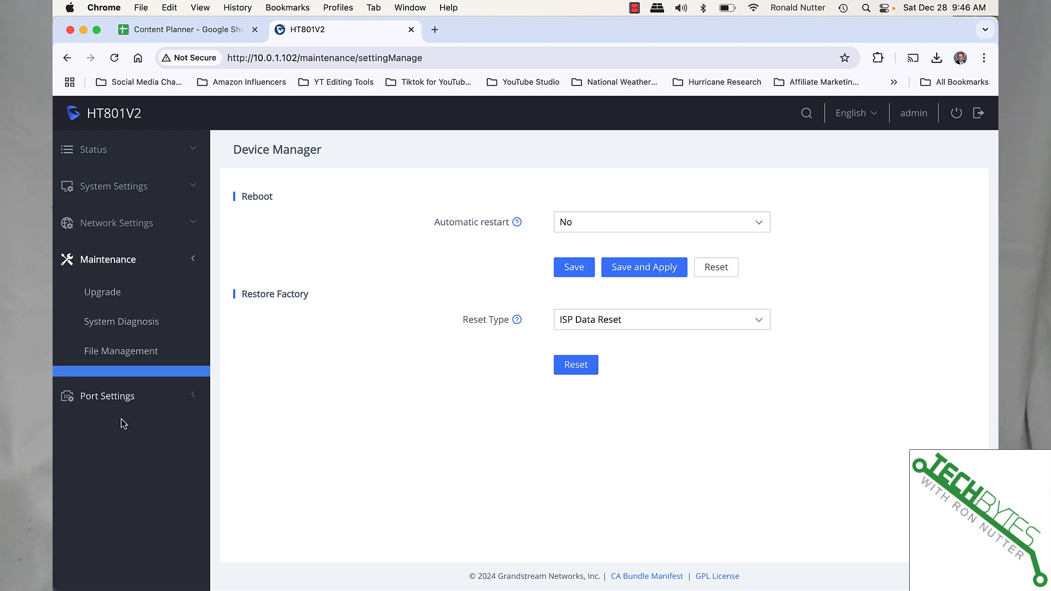
{"action": "left_click", "coordinate": [106, 395]}
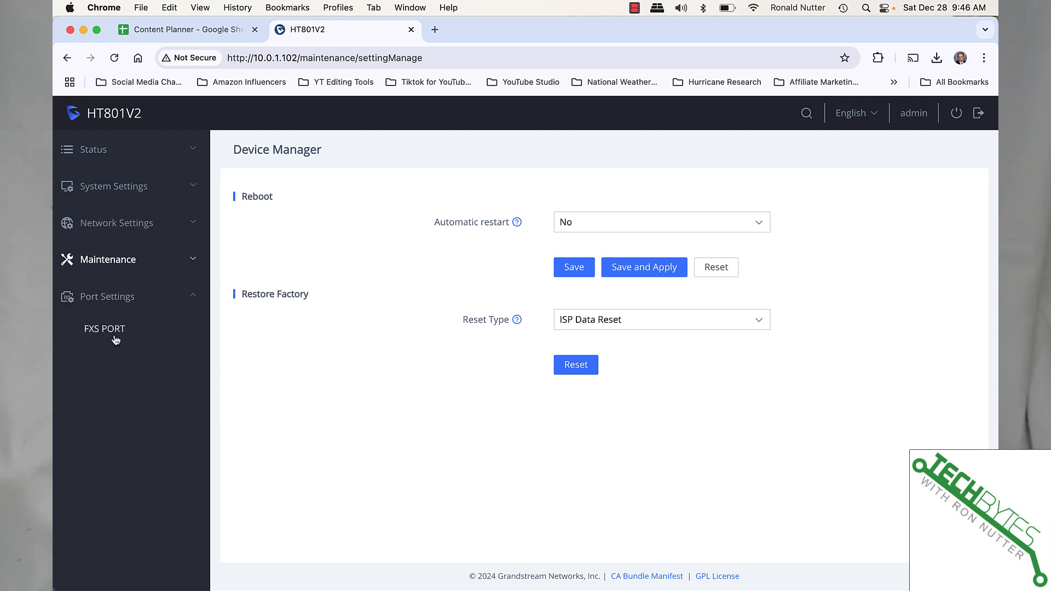